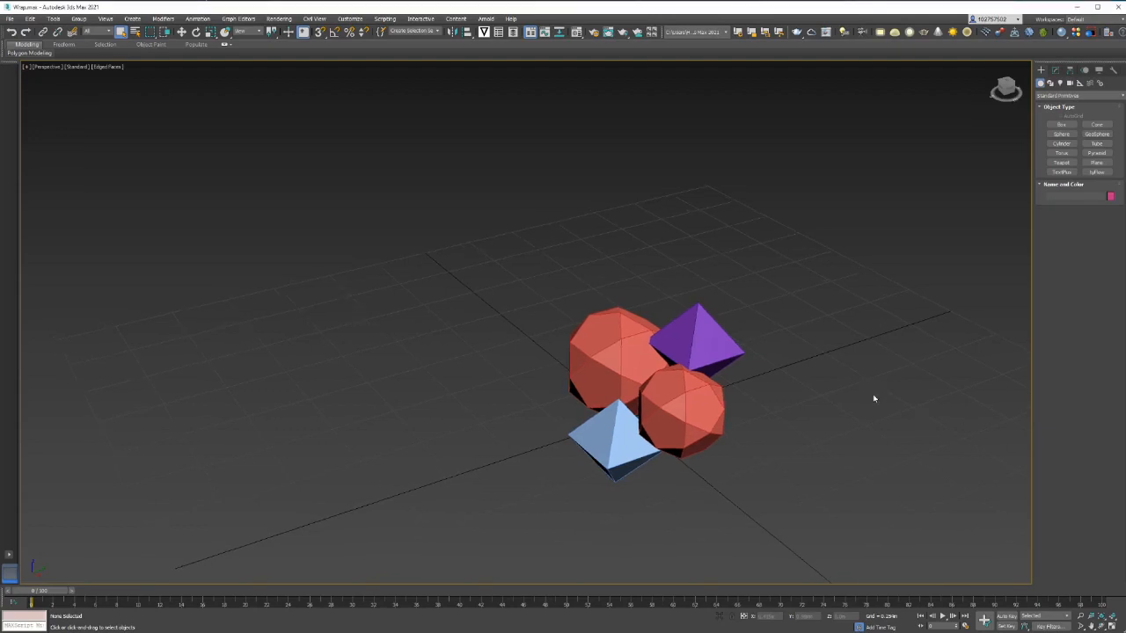
pyautogui.moveTo(783, 368)
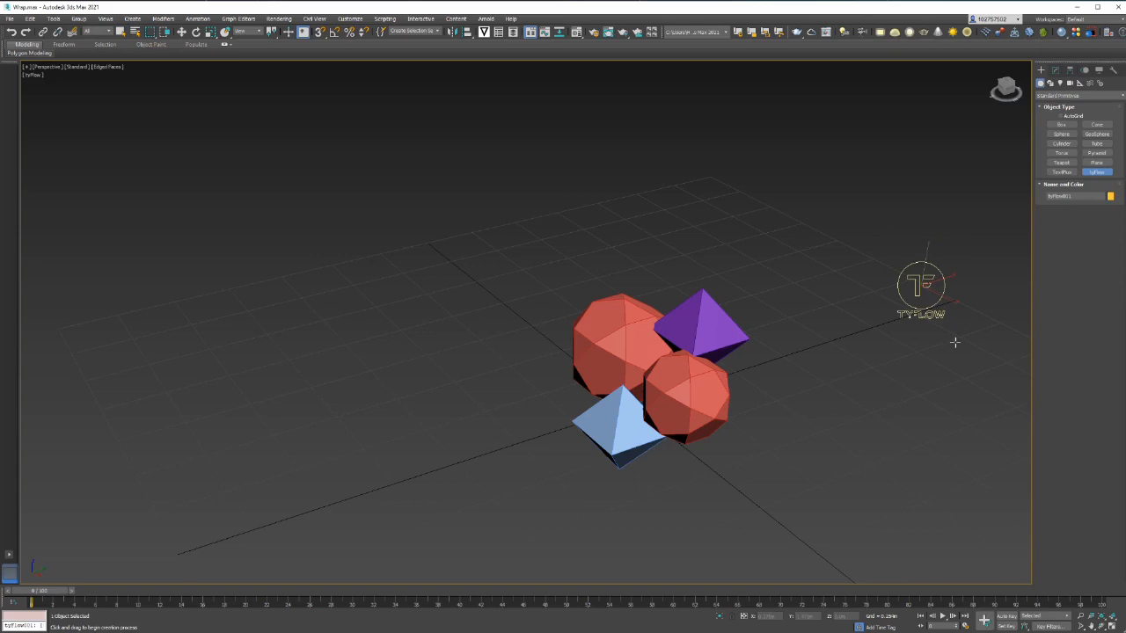
pyautogui.moveTo(566, 272)
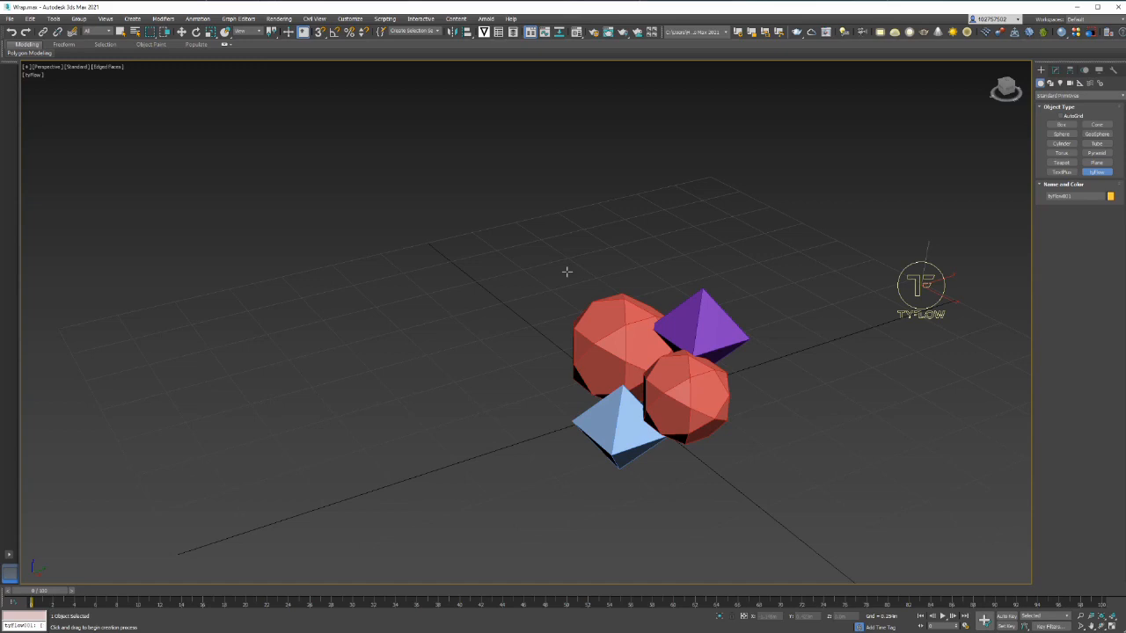
pyautogui.moveTo(754, 394)
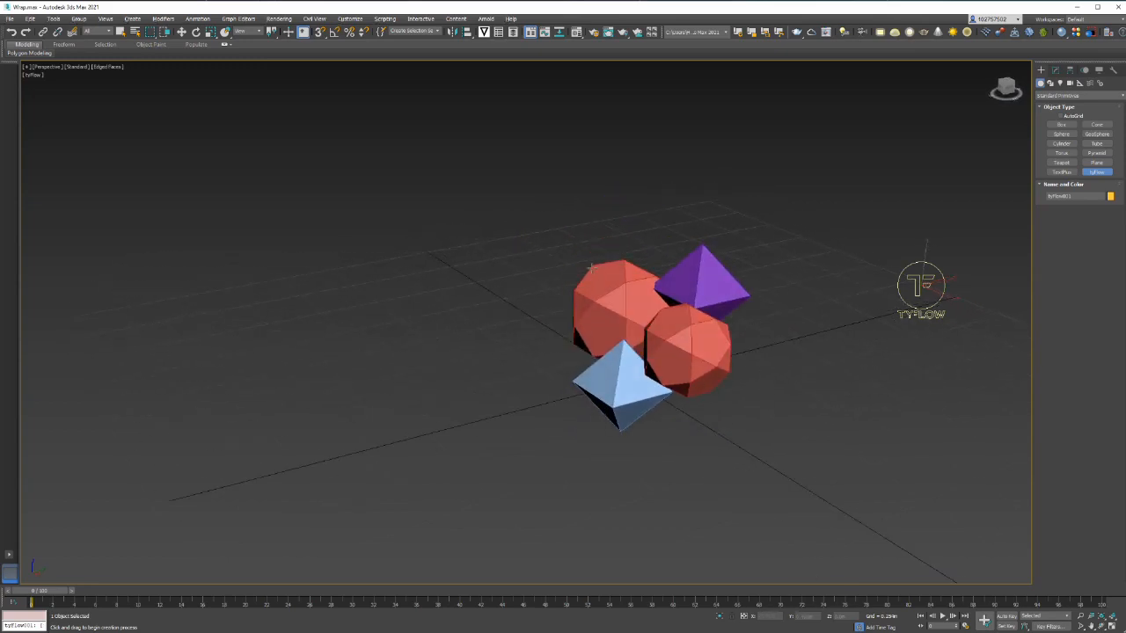
pyautogui.click(1069, 96)
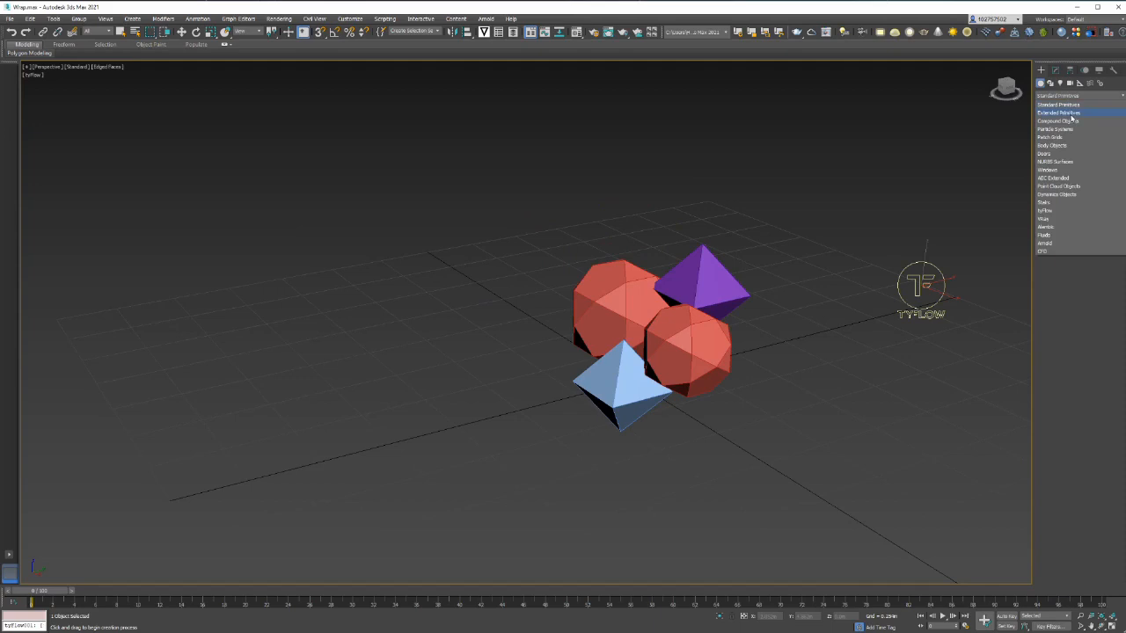
pyautogui.click(1059, 113)
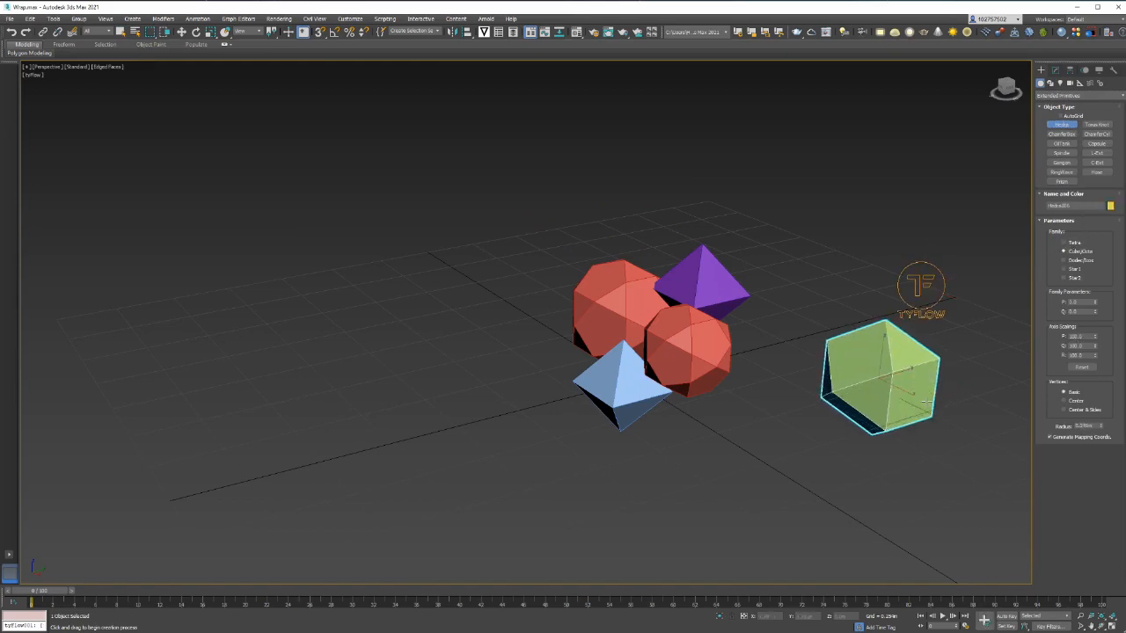
pyautogui.press('Delete')
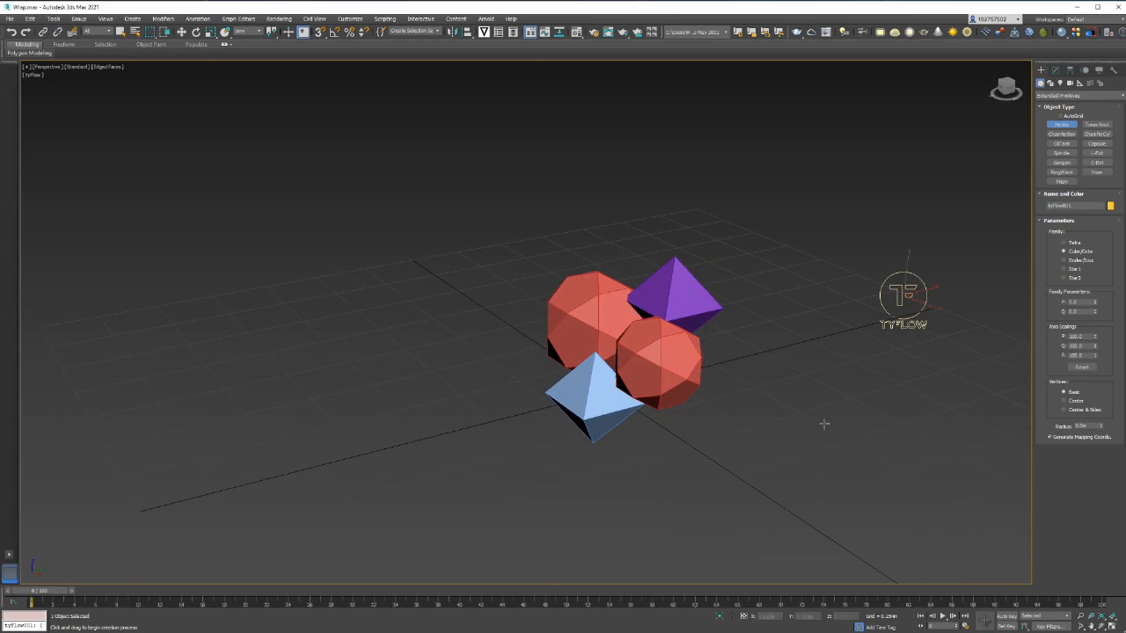
pyautogui.moveTo(627, 419)
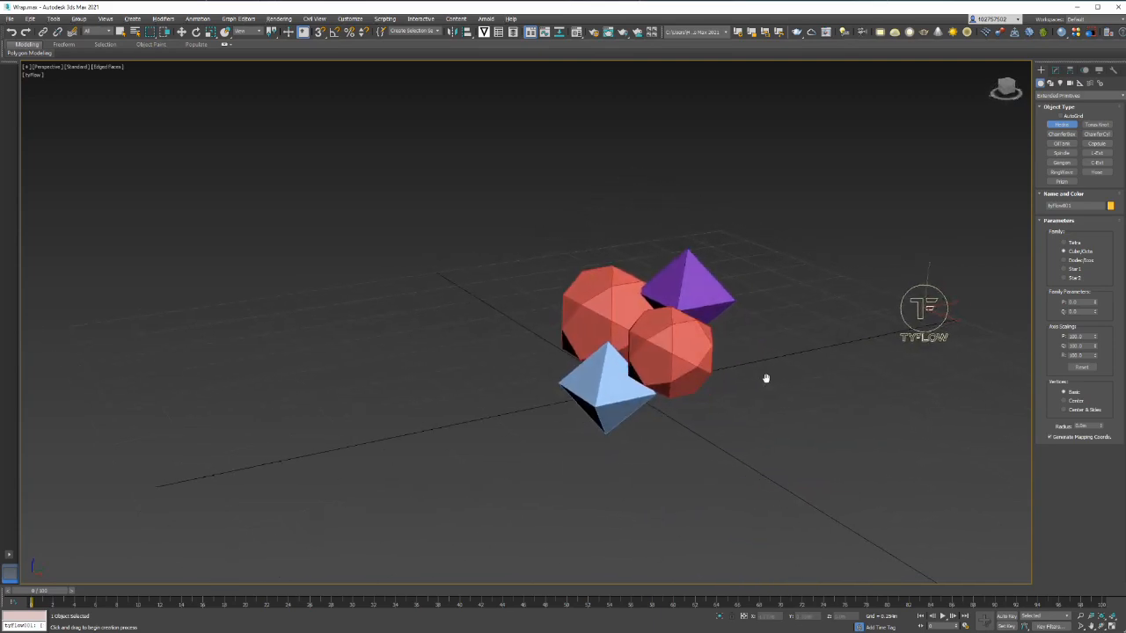
pyautogui.click(1069, 96)
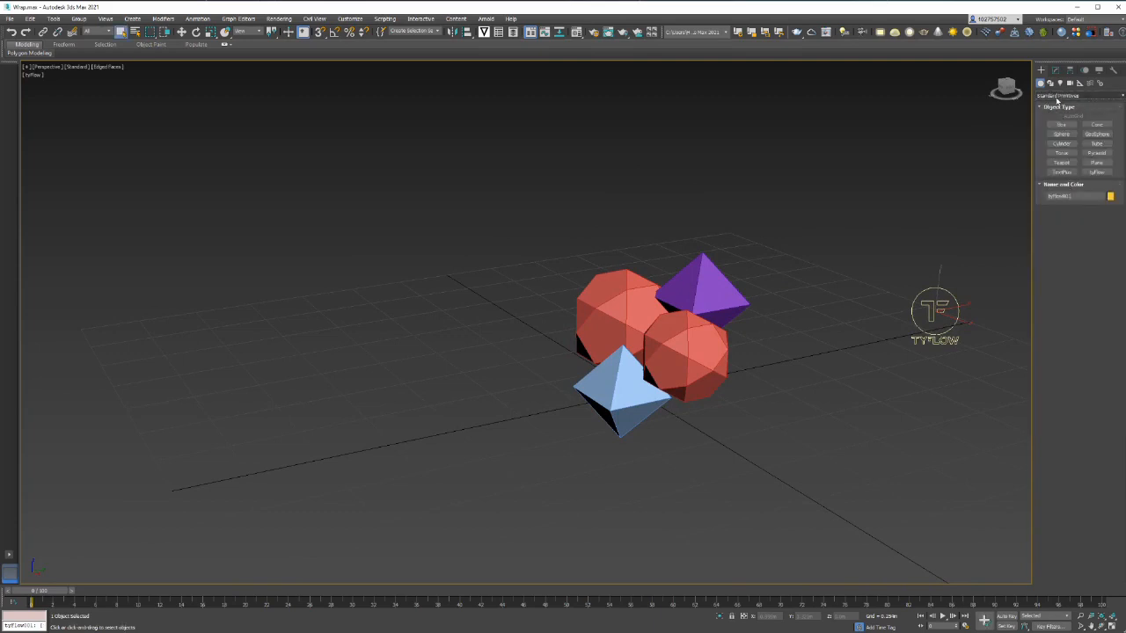
# Step: Build a high-segment GeoSphere around the polyhedra and switch Perspective to wireframe
pyautogui.click(1097, 134)
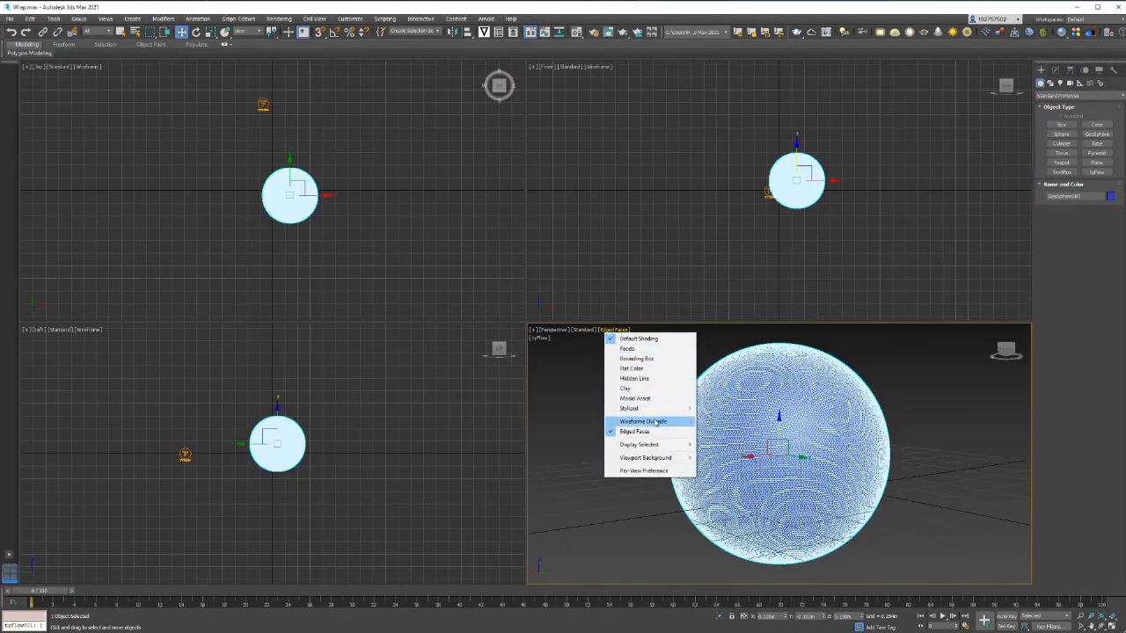
pyautogui.click(643, 421)
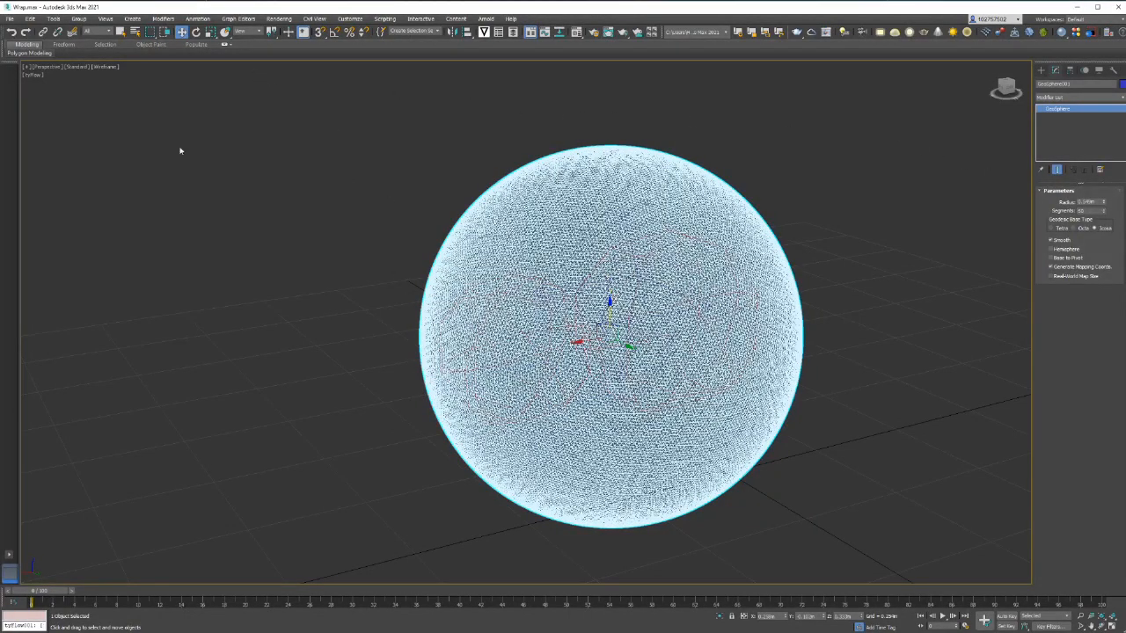
# Step: Adjust the viewport shading display and select the tyFlow object to view its settings
pyautogui.click(105, 66)
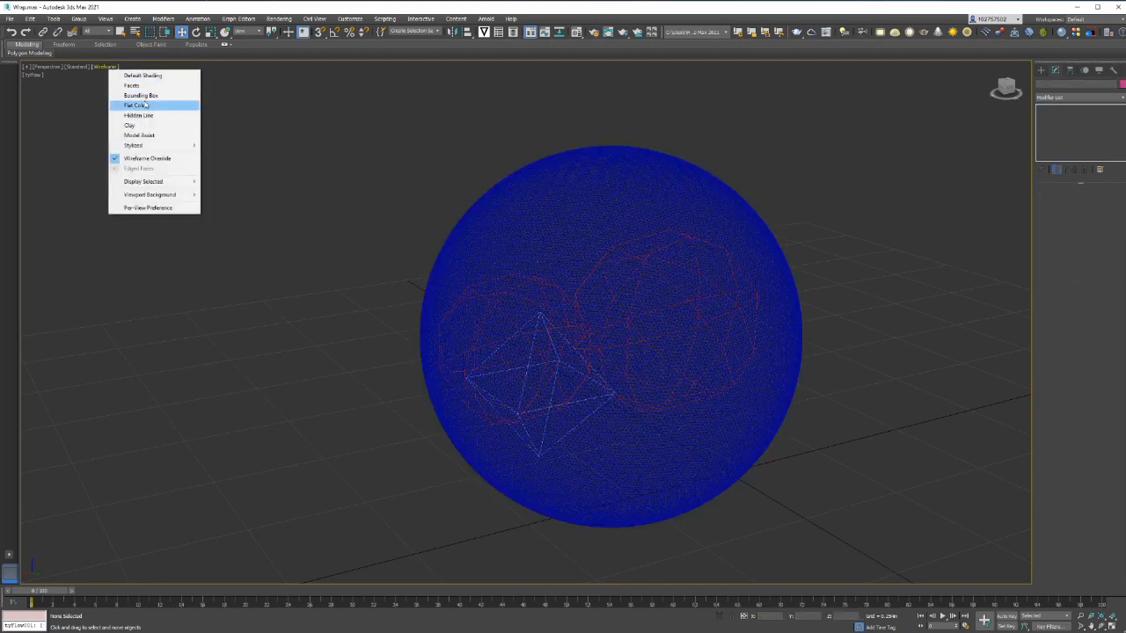
pyautogui.click(134, 106)
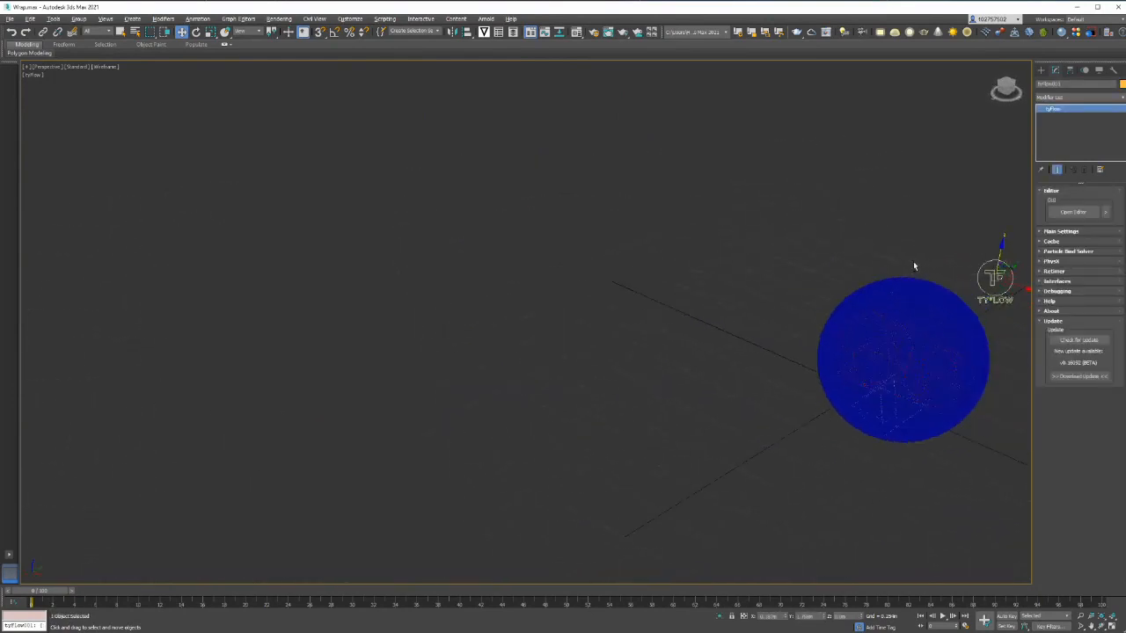
# Step: Open the tyFlow editor and make Event_001 birth particles from the GeoSphere
pyautogui.click(1073, 212)
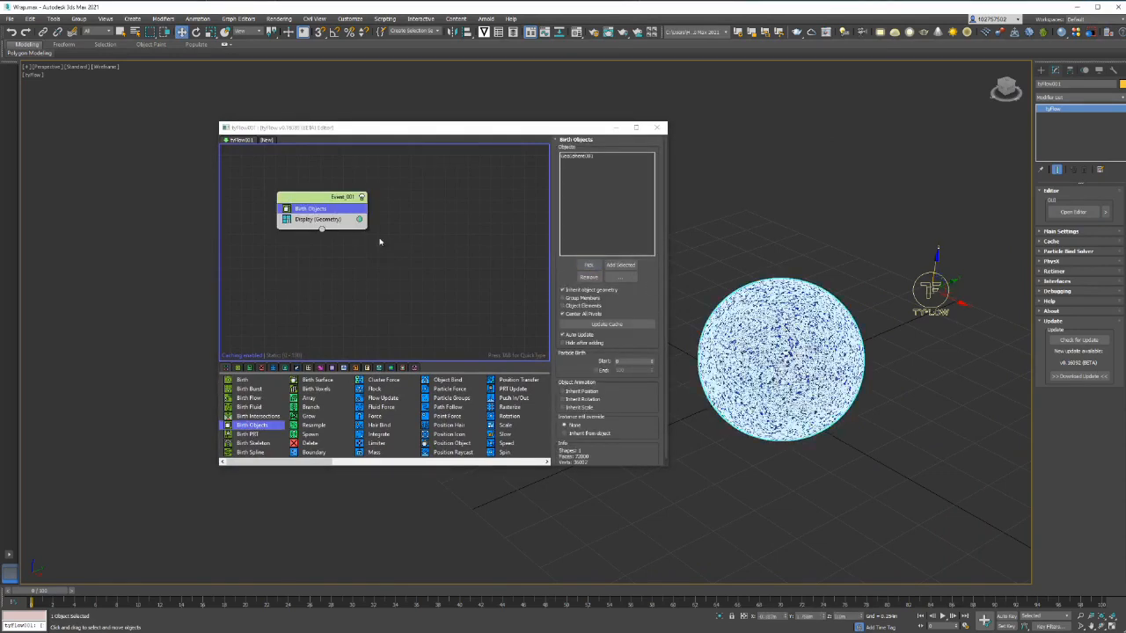
pyautogui.click(317, 219)
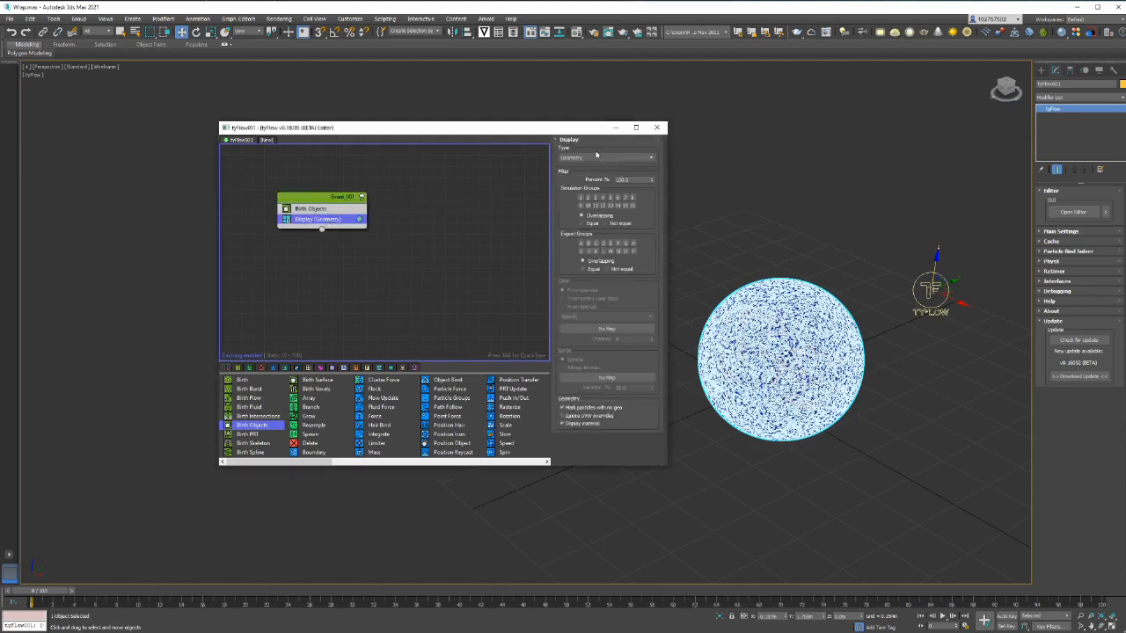
pyautogui.moveTo(304, 217)
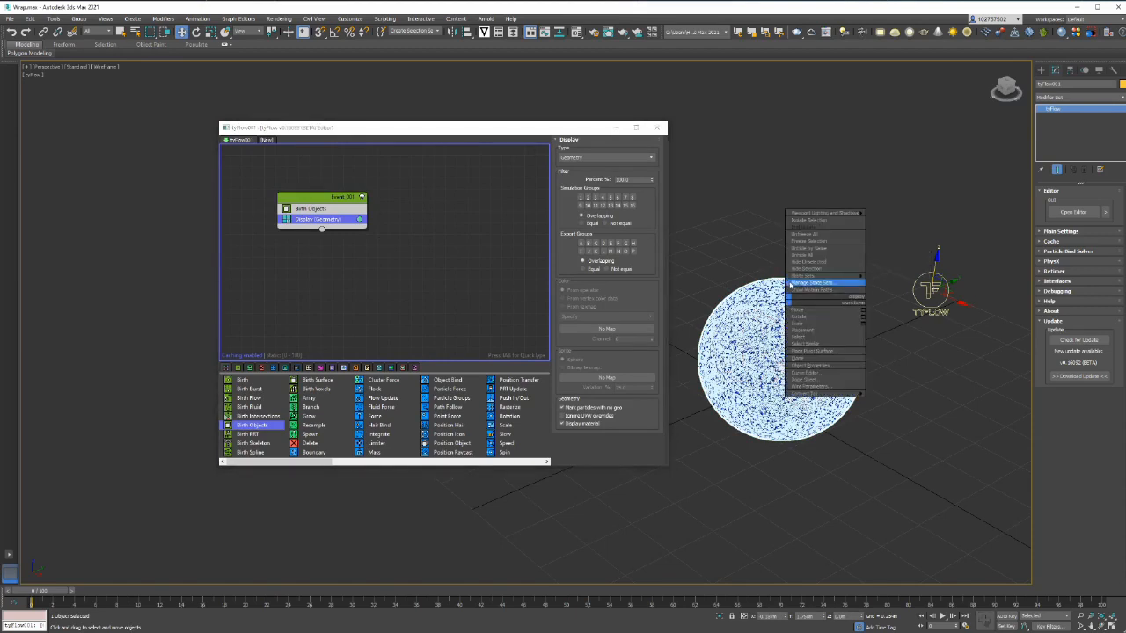
pyautogui.click(814, 282)
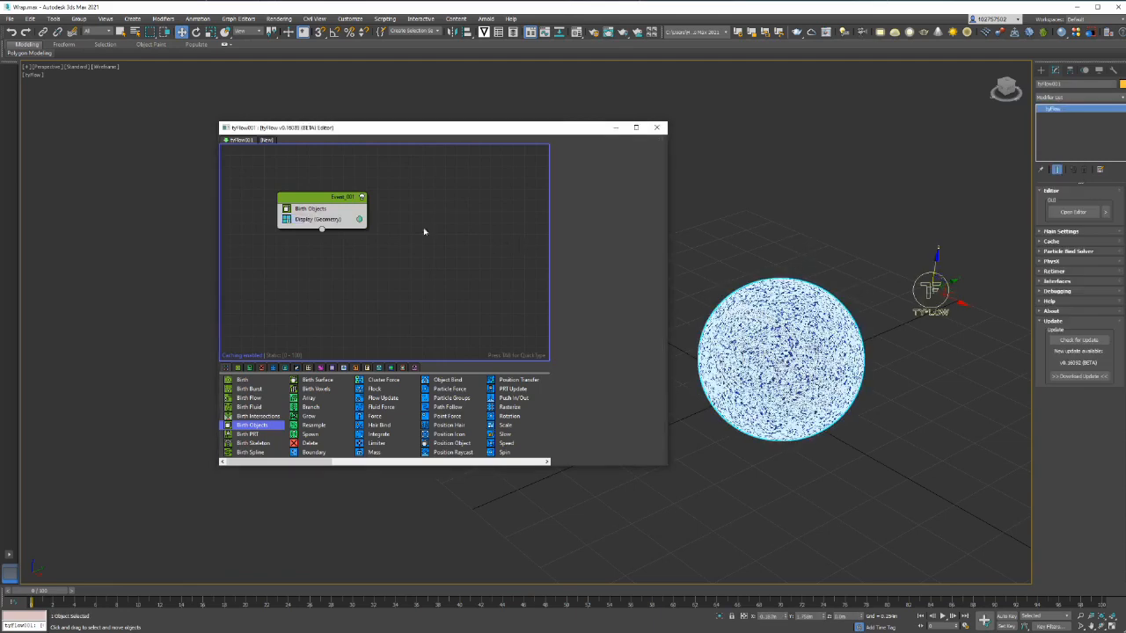
# Step: Insert Cloth Bind into Event_001 between Birth Objects and Display
pyautogui.click(311, 209)
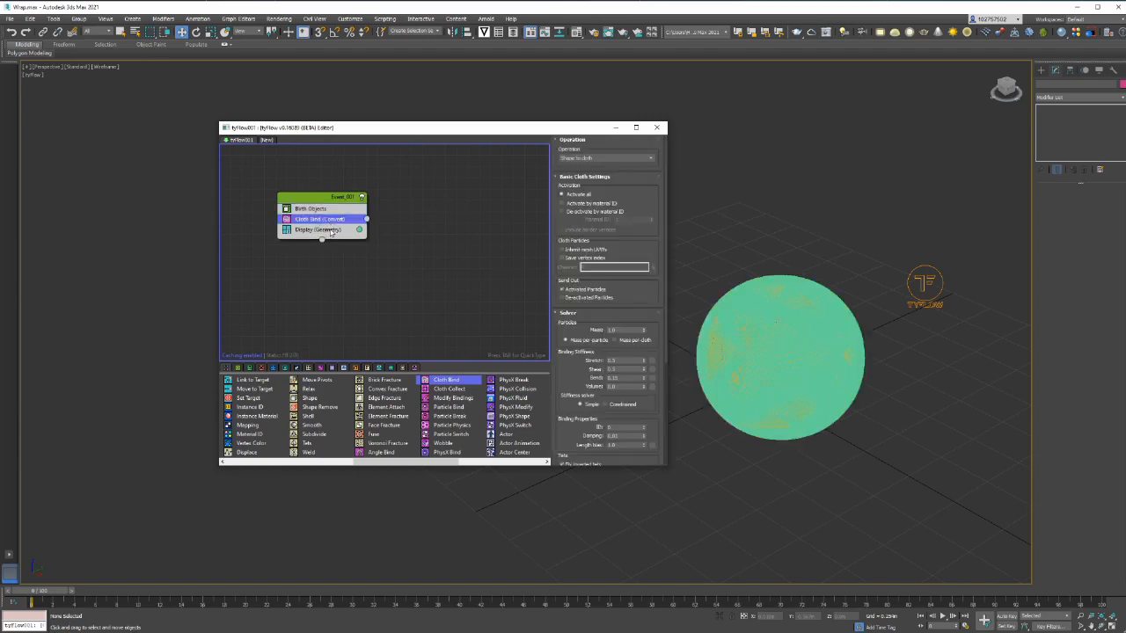
# Step: Display the cloth particles in orange and raise the Cloth Bind stiffness values
pyautogui.click(318, 230)
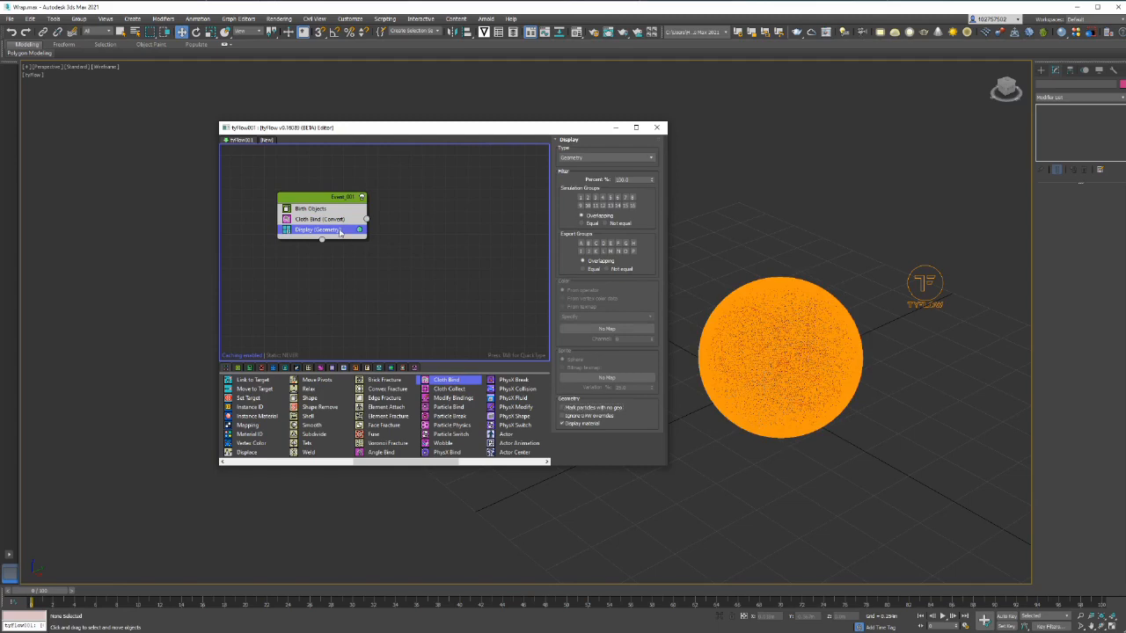
pyautogui.click(320, 219)
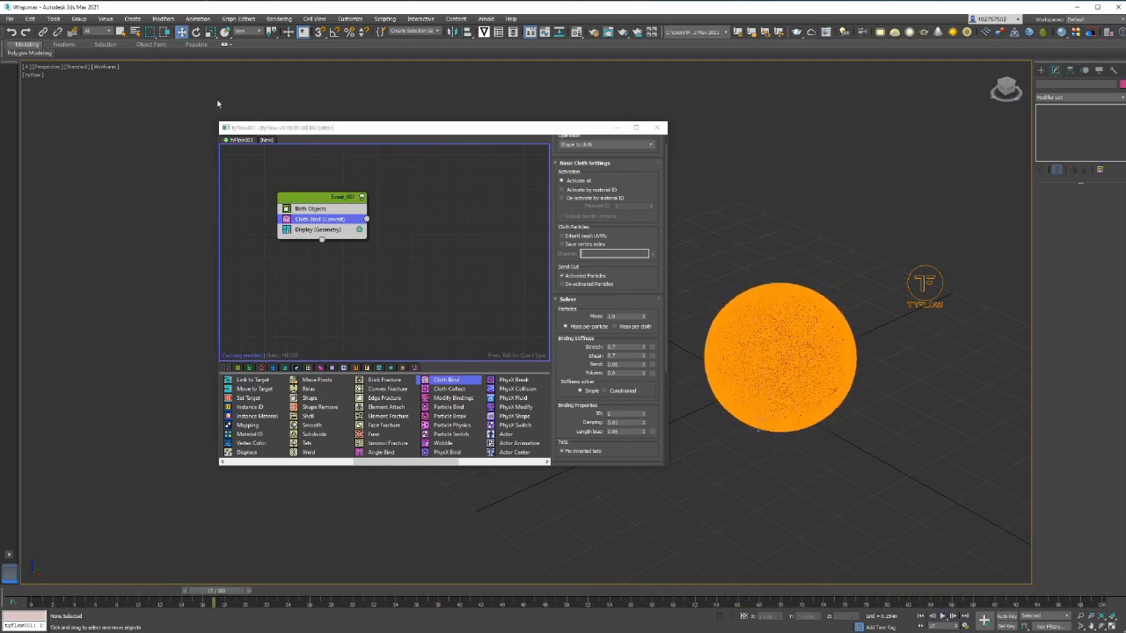
pyautogui.click(104, 67)
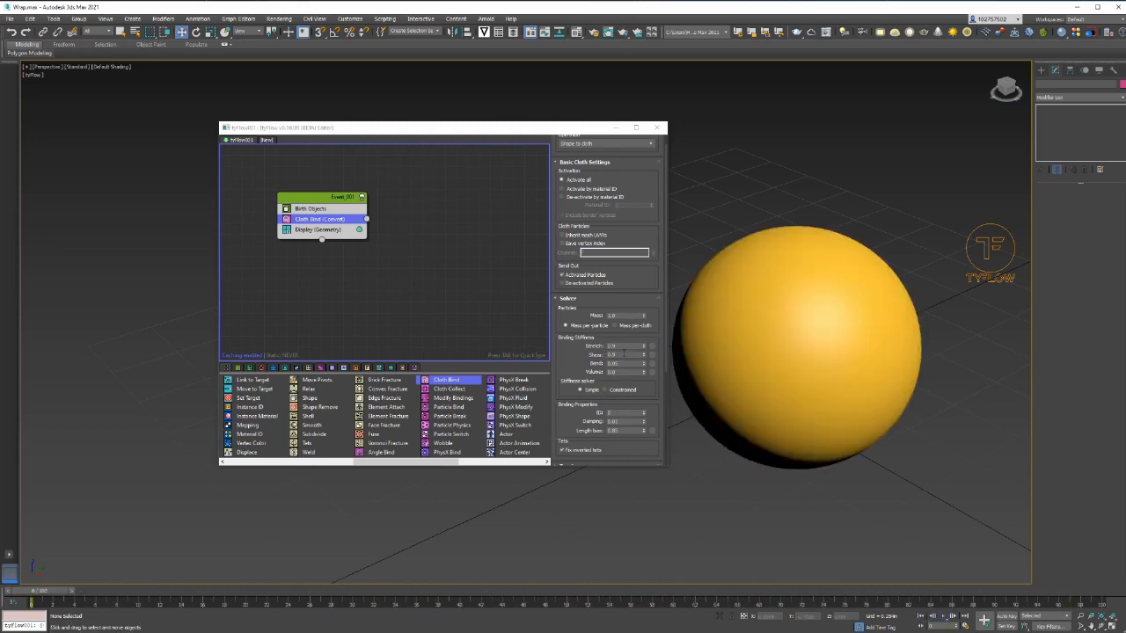
pyautogui.moveTo(380, 273)
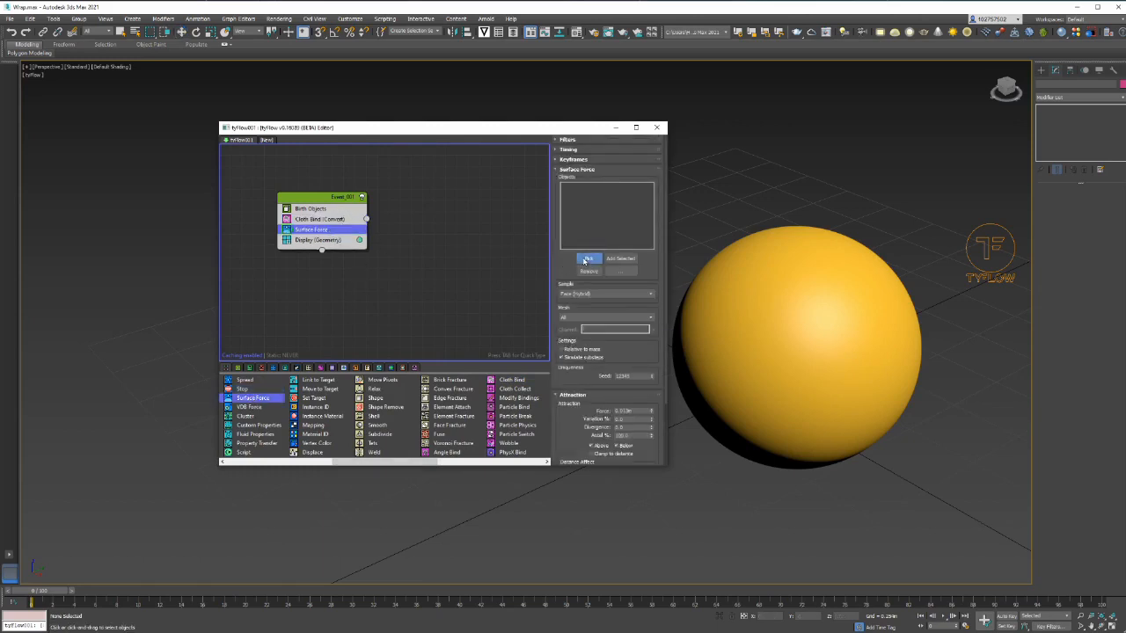
pyautogui.click(588, 258)
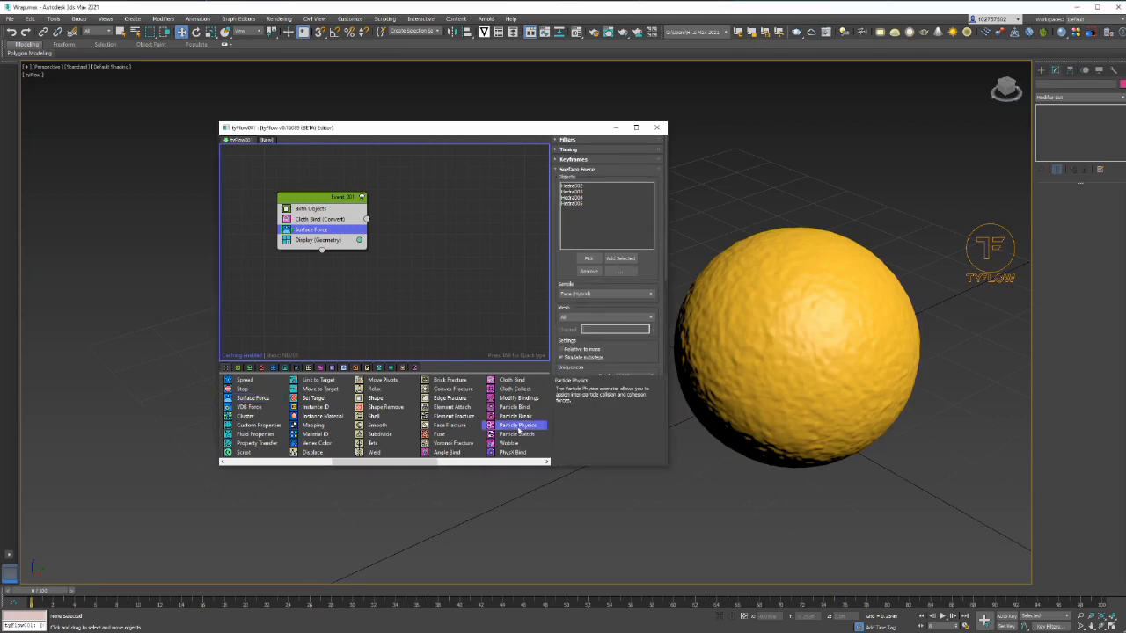
# Step: Add Particle Physics with particle collisions enabled and friction set
pyautogui.click(517, 424)
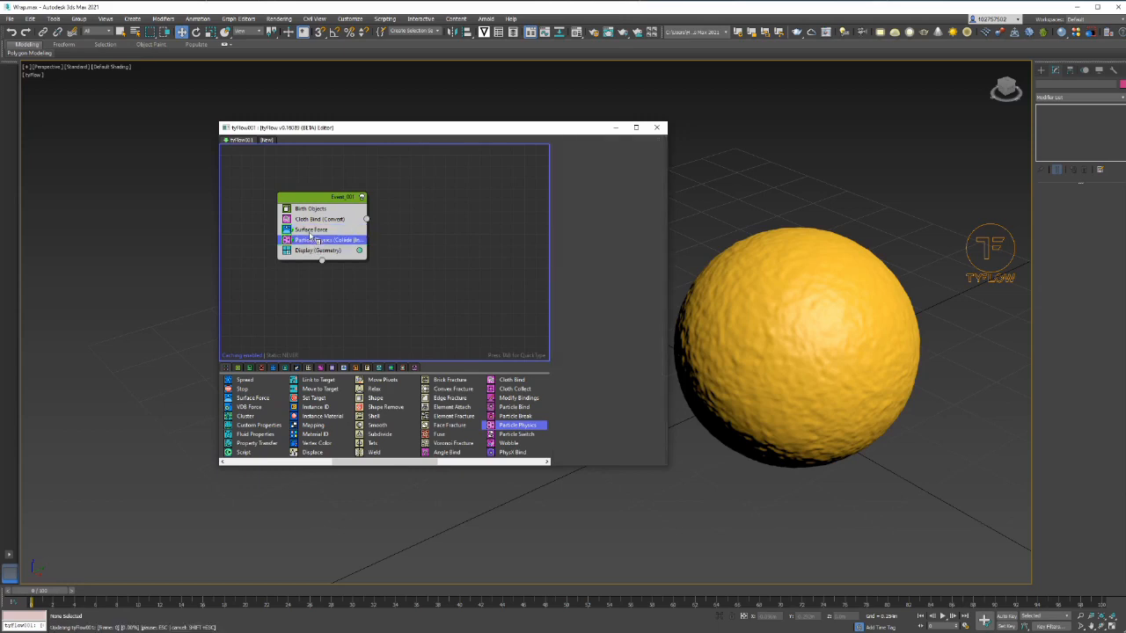
pyautogui.click(330, 239)
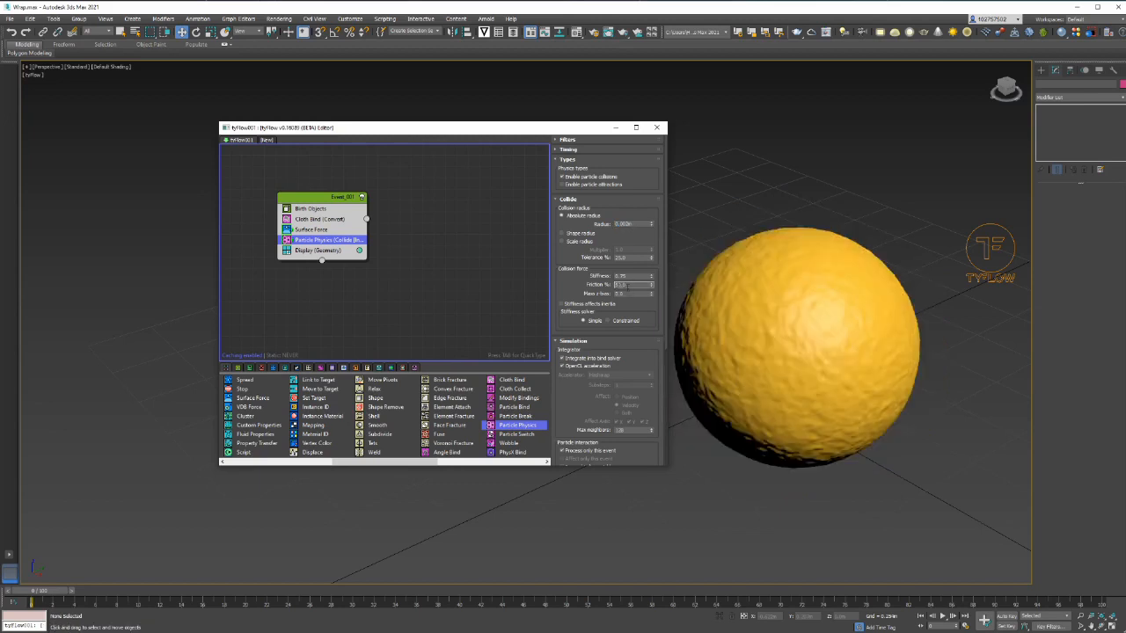
pyautogui.click(765, 262)
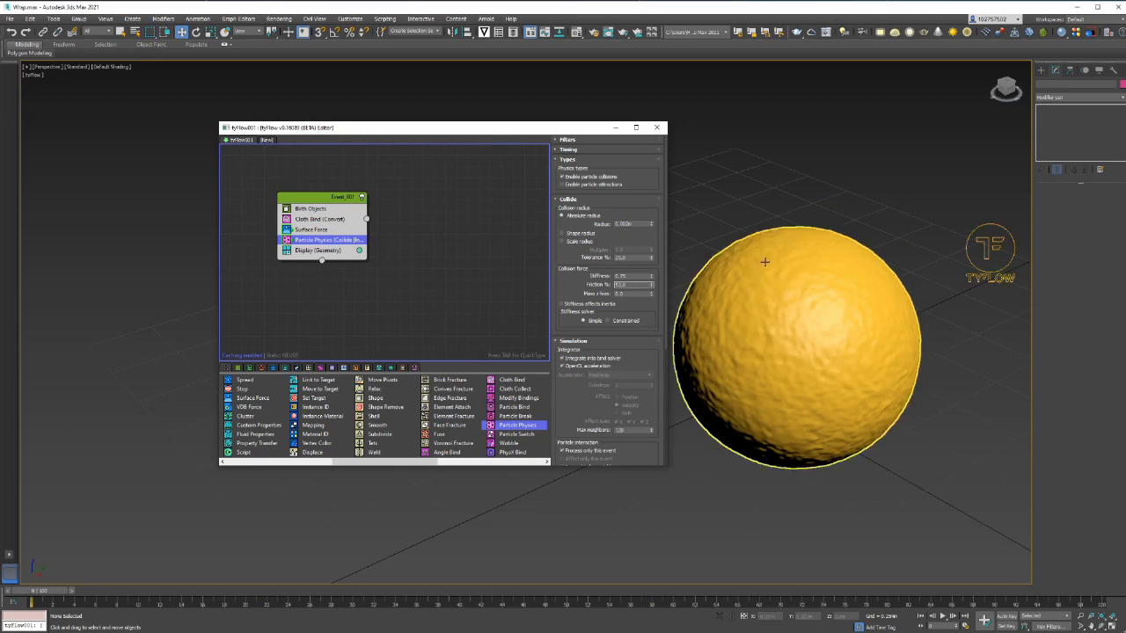
pyautogui.moveTo(710, 323)
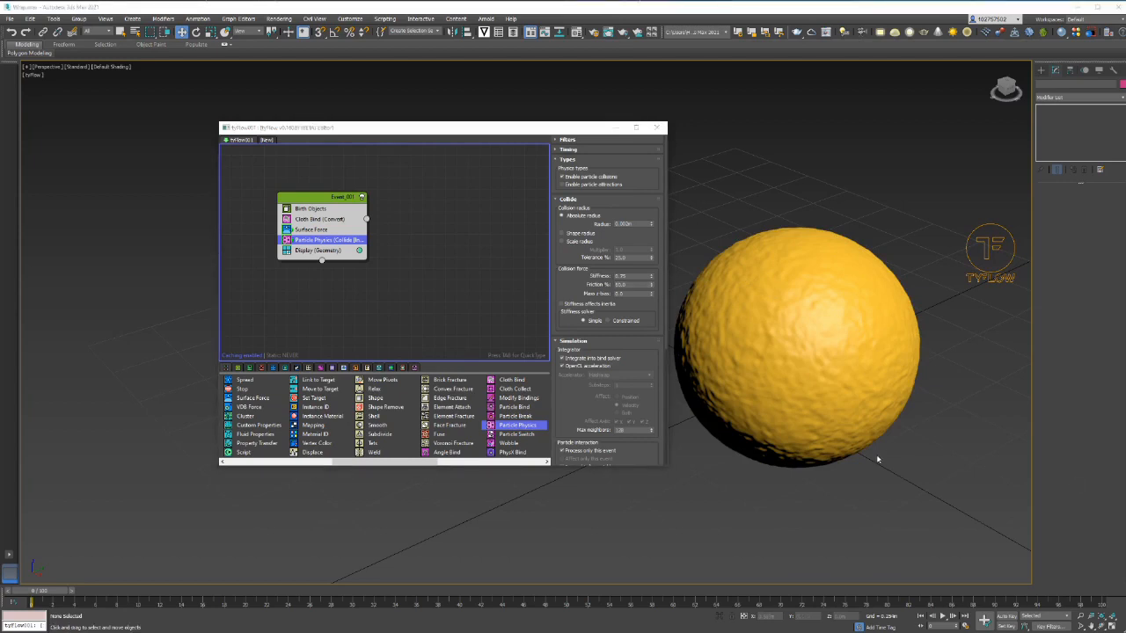
pyautogui.moveTo(491, 420)
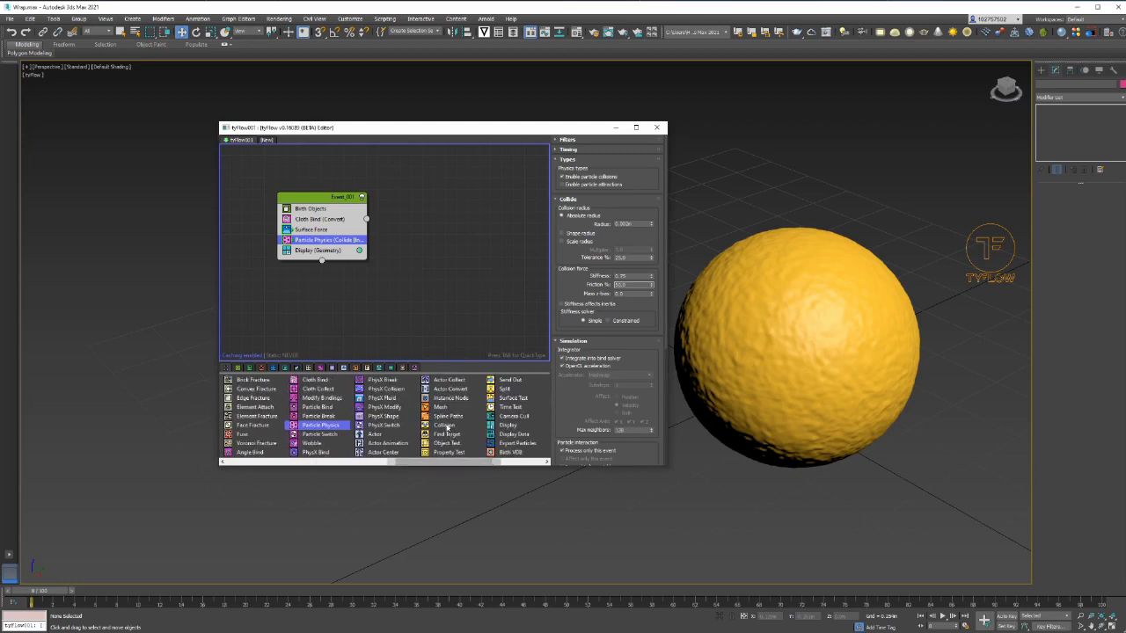
# Step: Add a Collision operator and pick the Hedra polyhedra as colliders
pyautogui.click(445, 425)
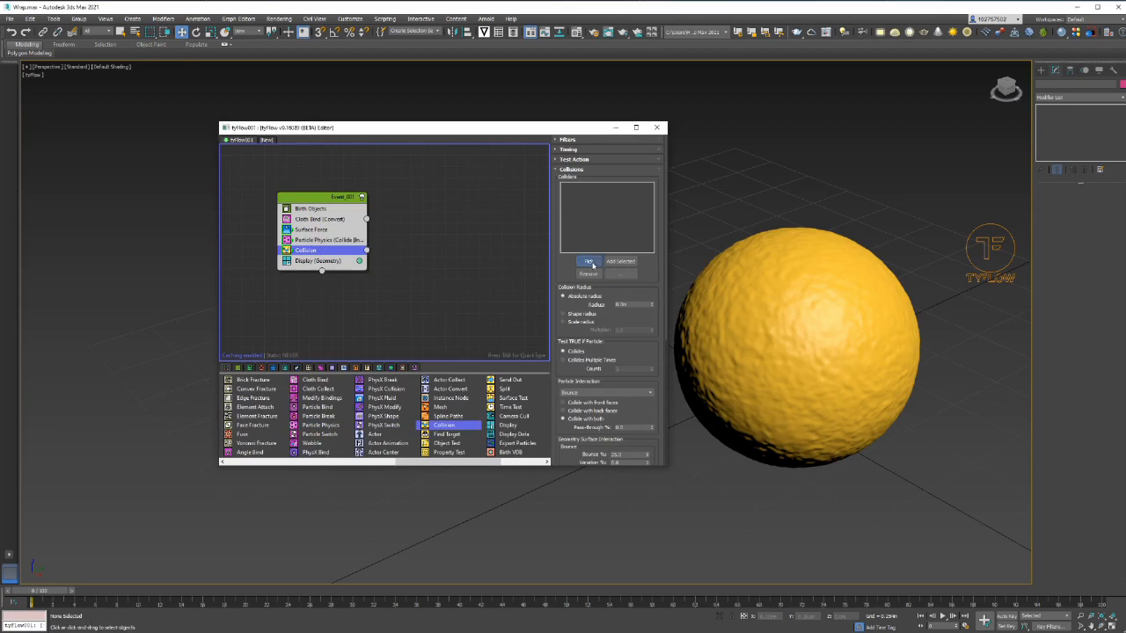
pyautogui.click(589, 261)
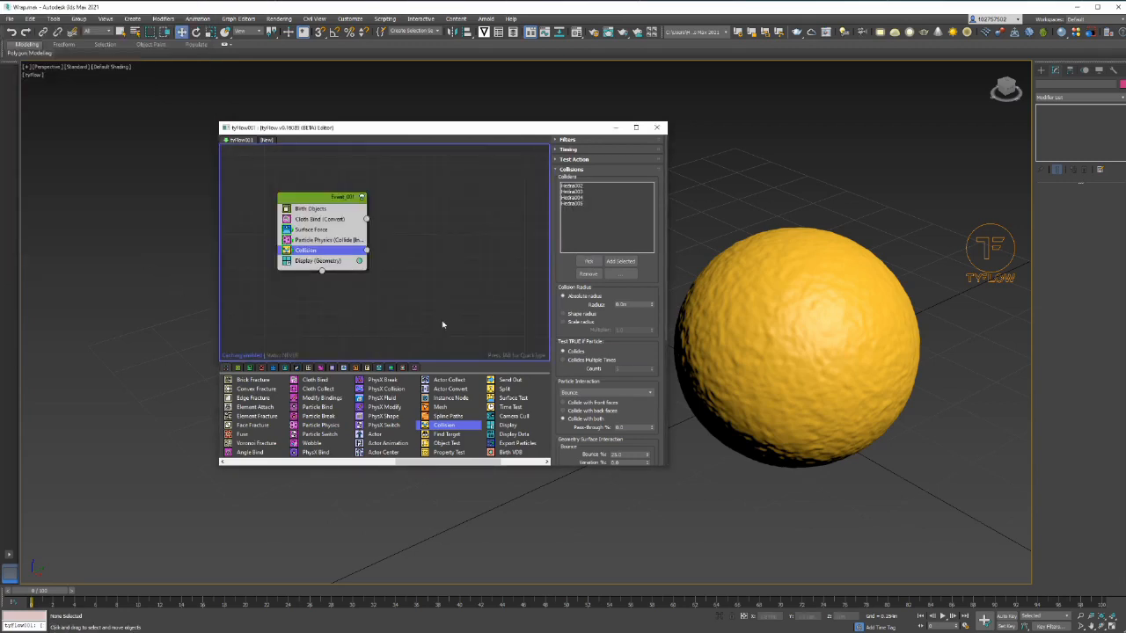
pyautogui.moveTo(799, 467)
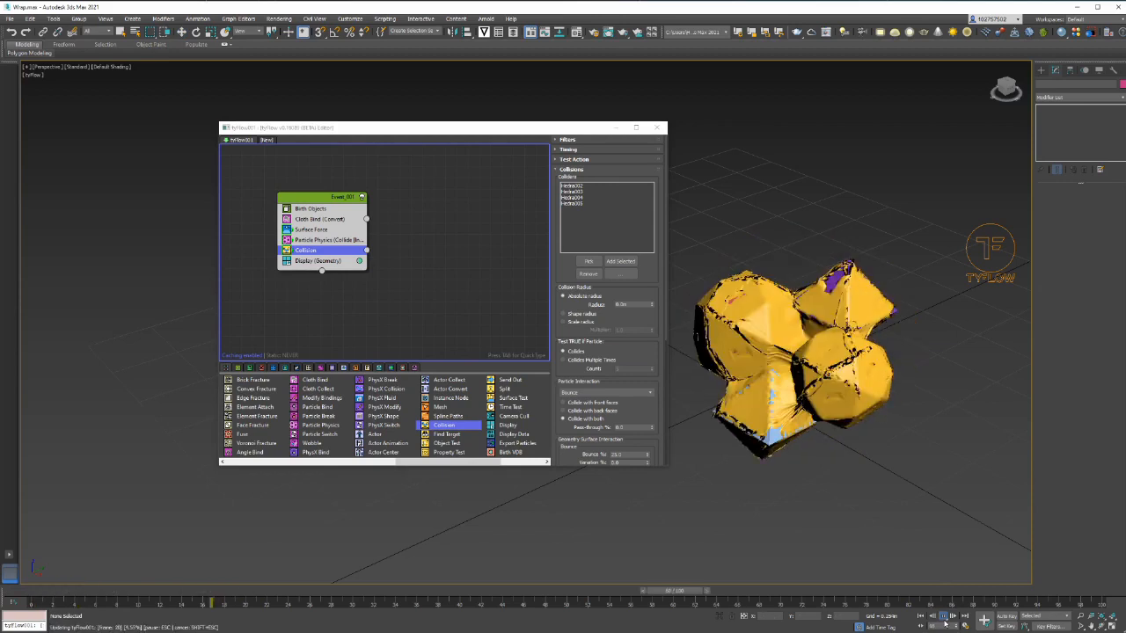
pyautogui.moveTo(946, 621)
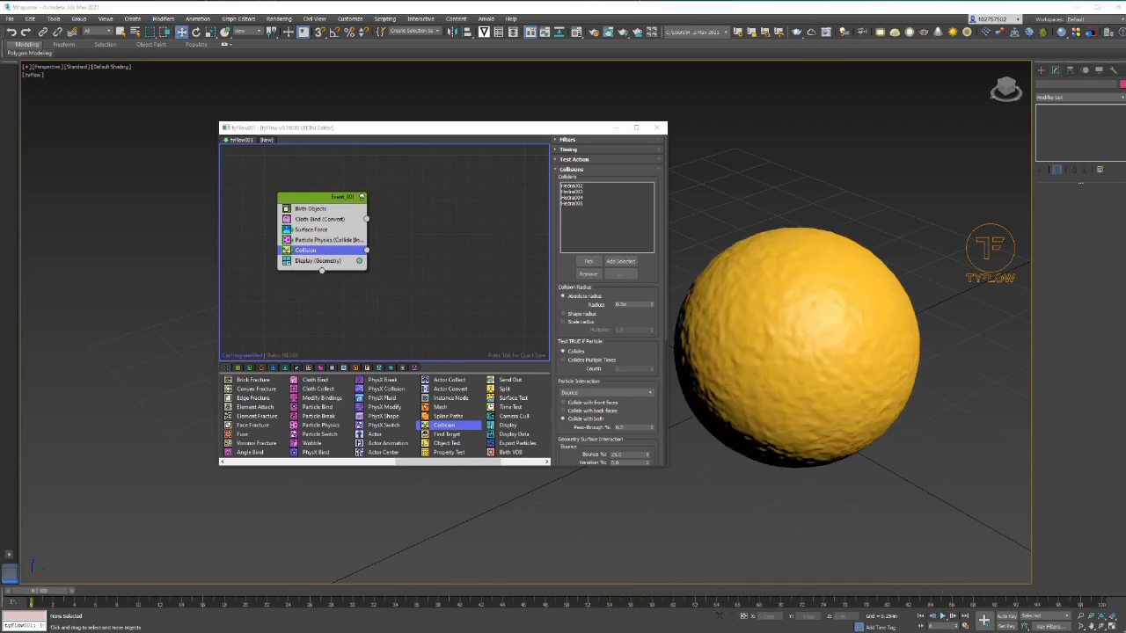
# Step: Select the tyFlow object and expand its Main Settings and Particle Bind Solver rollouts
pyautogui.click(791, 343)
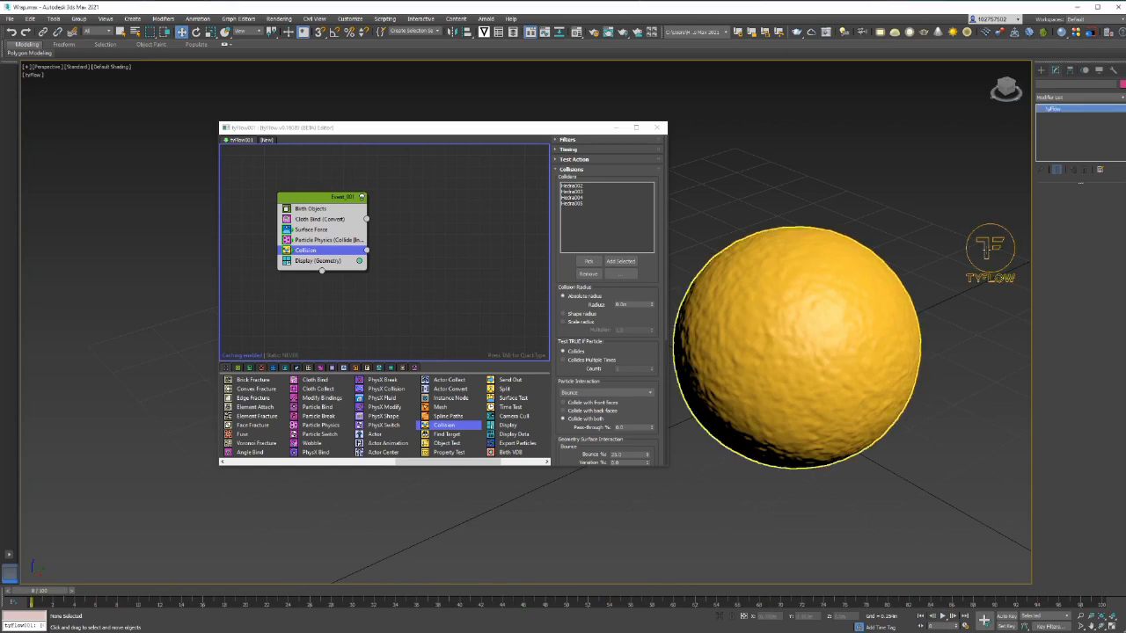
pyautogui.click(797, 343)
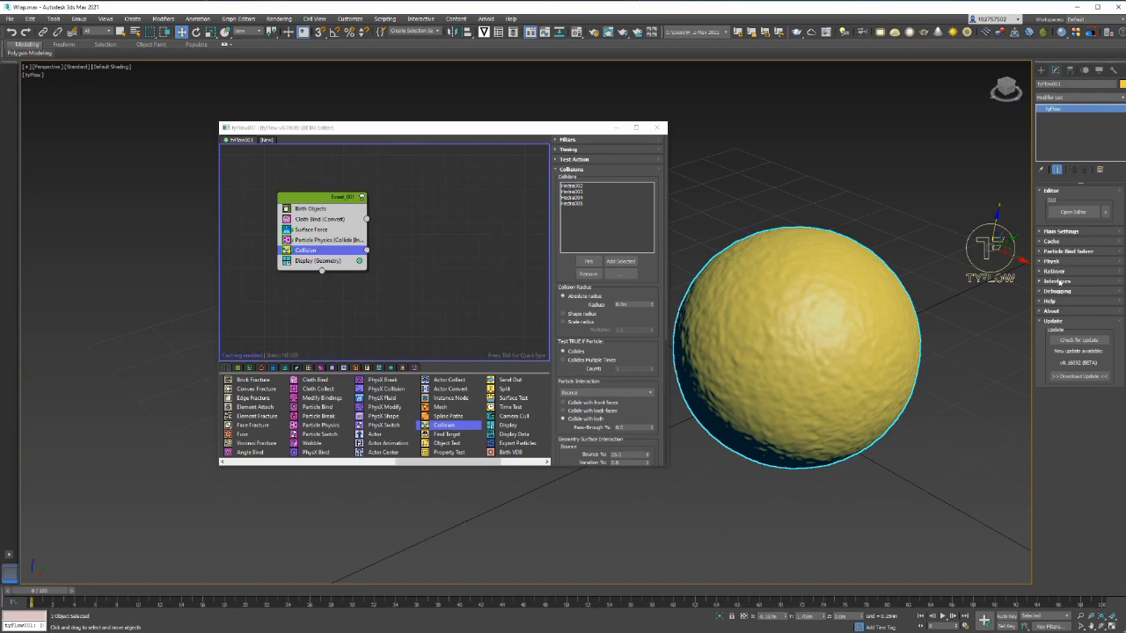
pyautogui.moveTo(1060, 318)
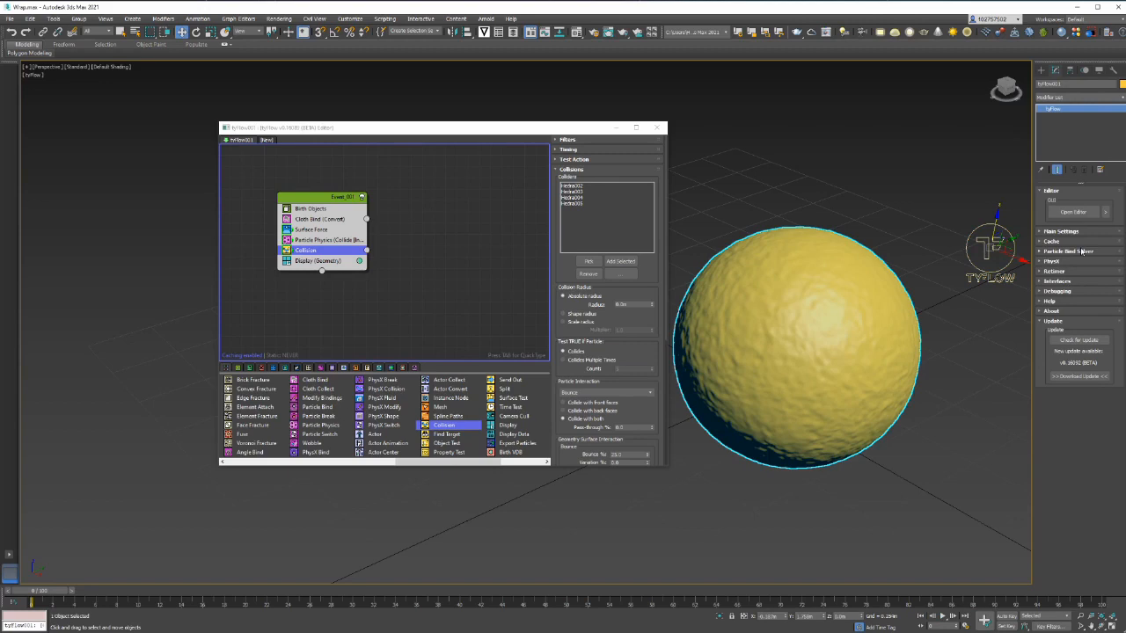
pyautogui.click(1069, 251)
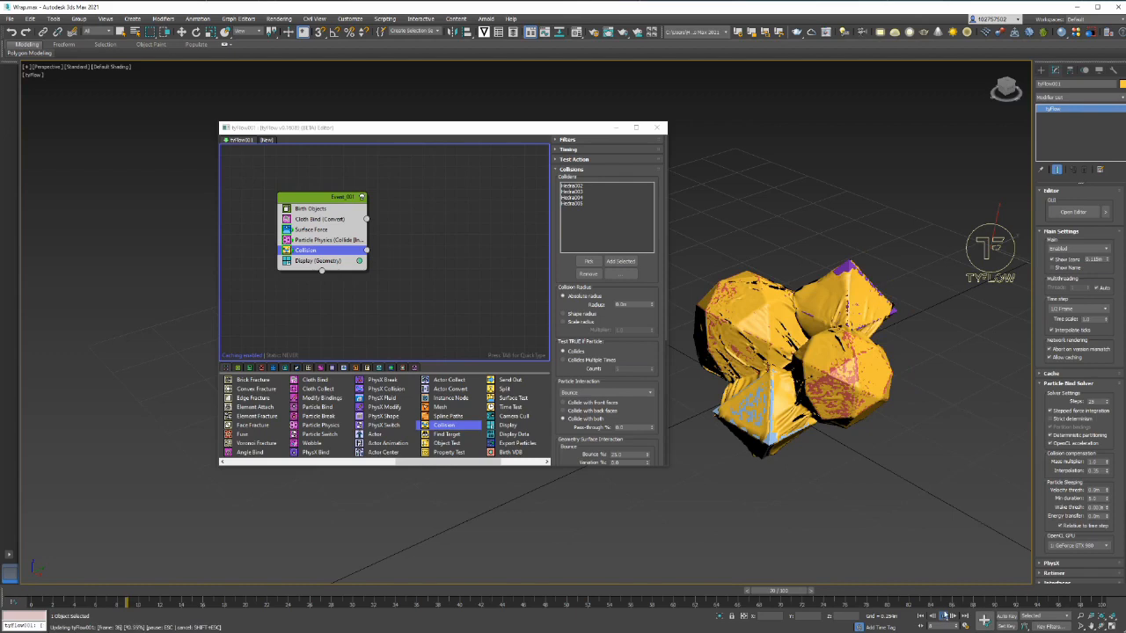
pyautogui.moveTo(945, 598)
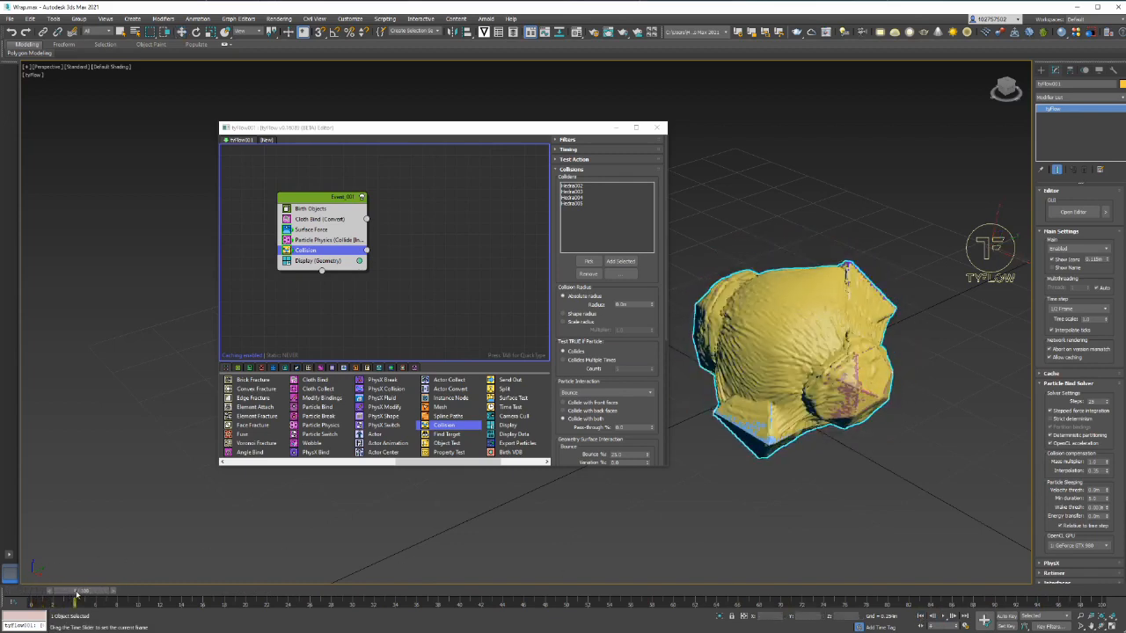
# Step: Scrub the timeline back to the first frame of the simulation
pyautogui.moveTo(80, 591); pyautogui.dragTo(132, 591)
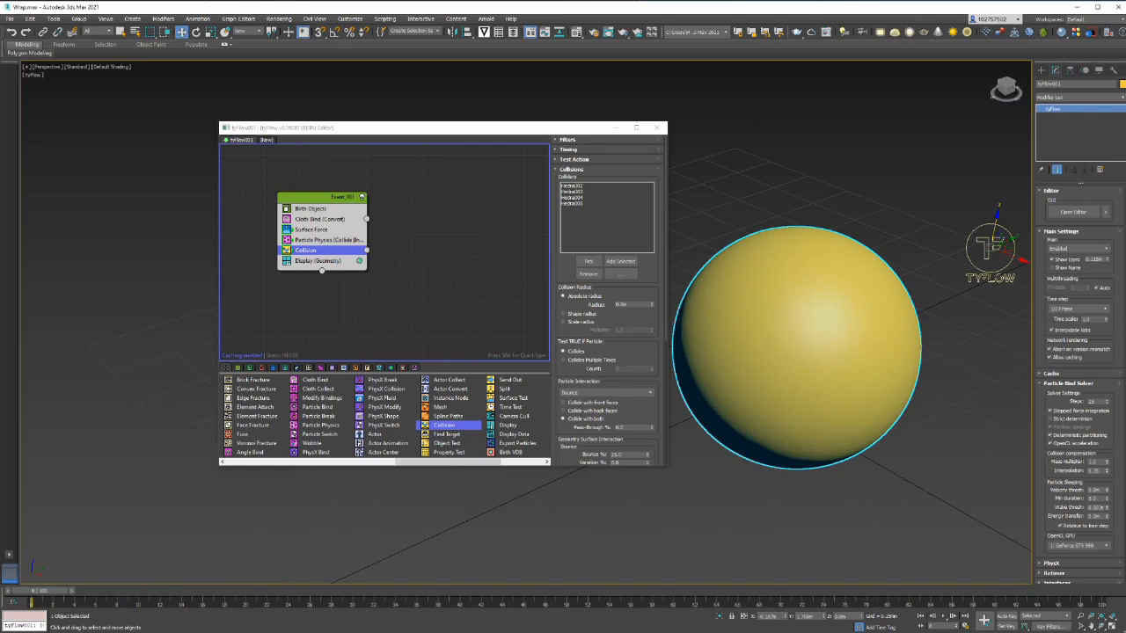
pyautogui.moveTo(1122, 491)
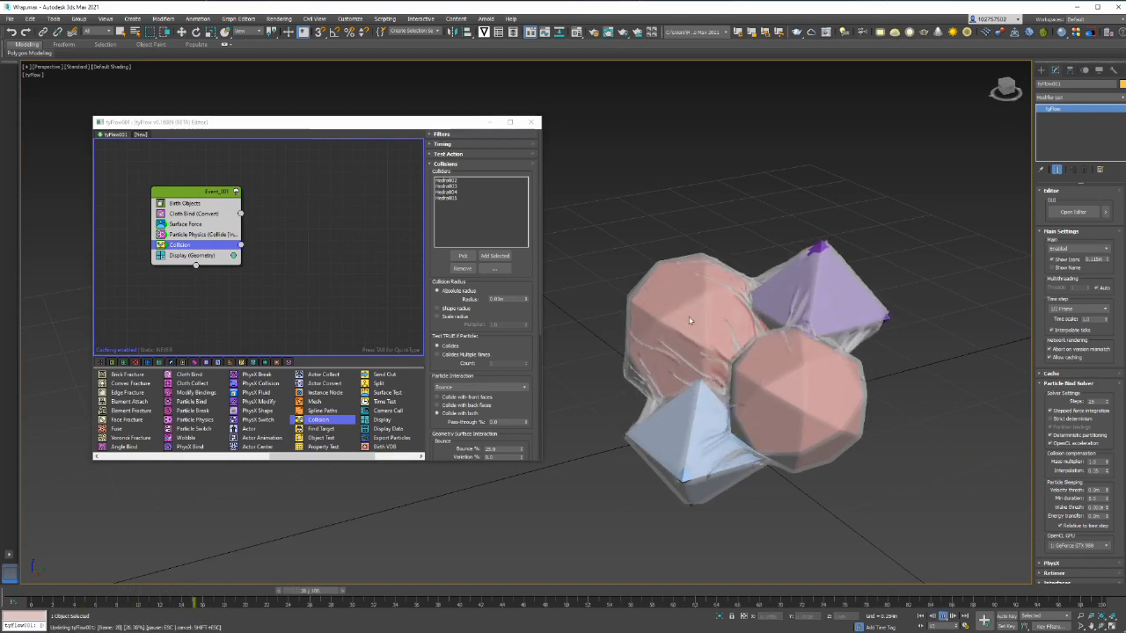
pyautogui.moveTo(811, 255)
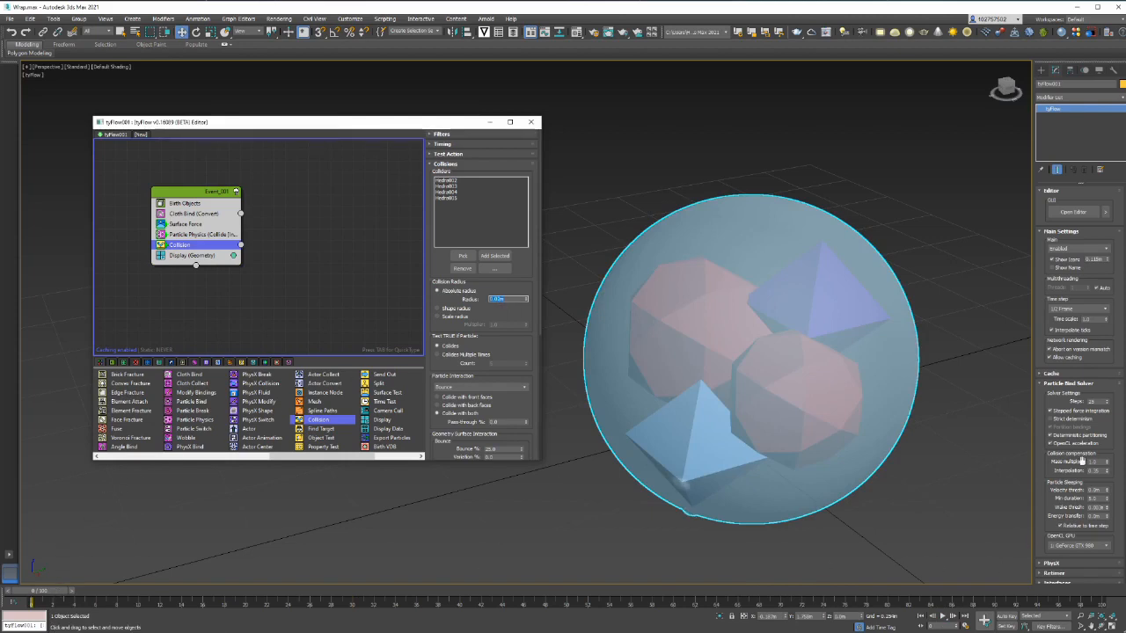
# Step: Set tyFlow Main Settings Time scale to 0.5 and rerun the wrap
pyautogui.click(1102, 310)
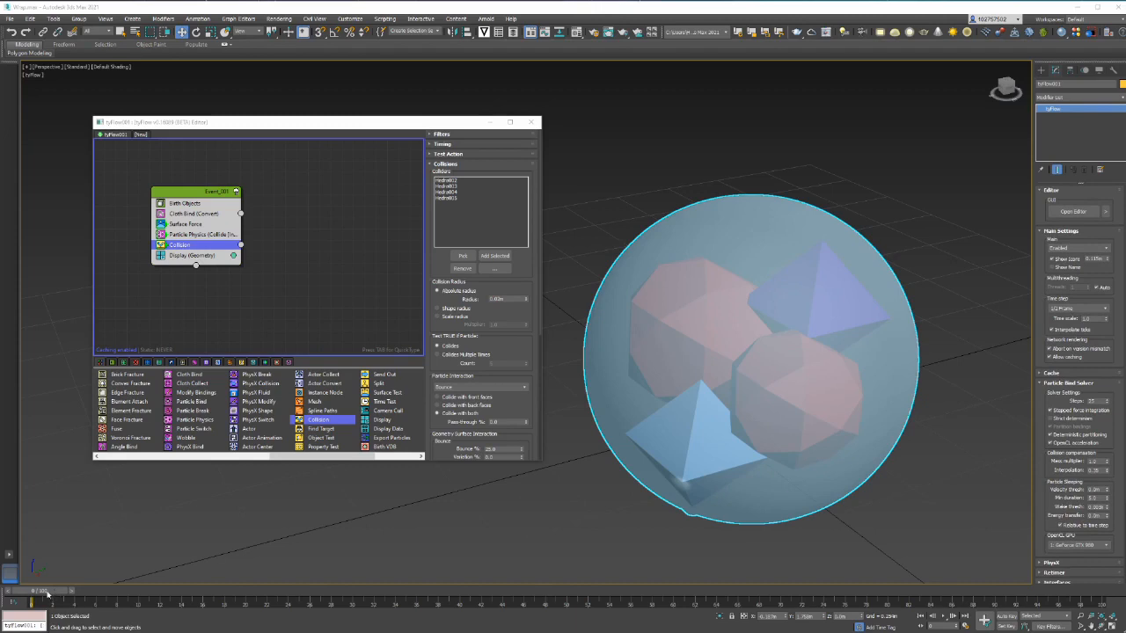
pyautogui.moveTo(766, 350)
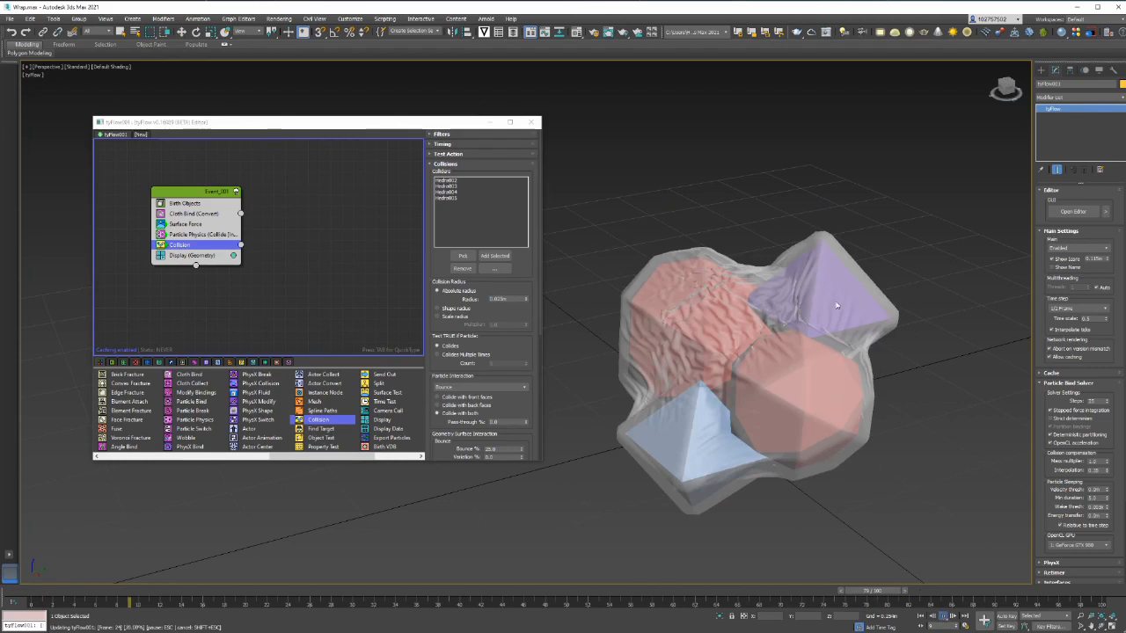
pyautogui.moveTo(677, 329)
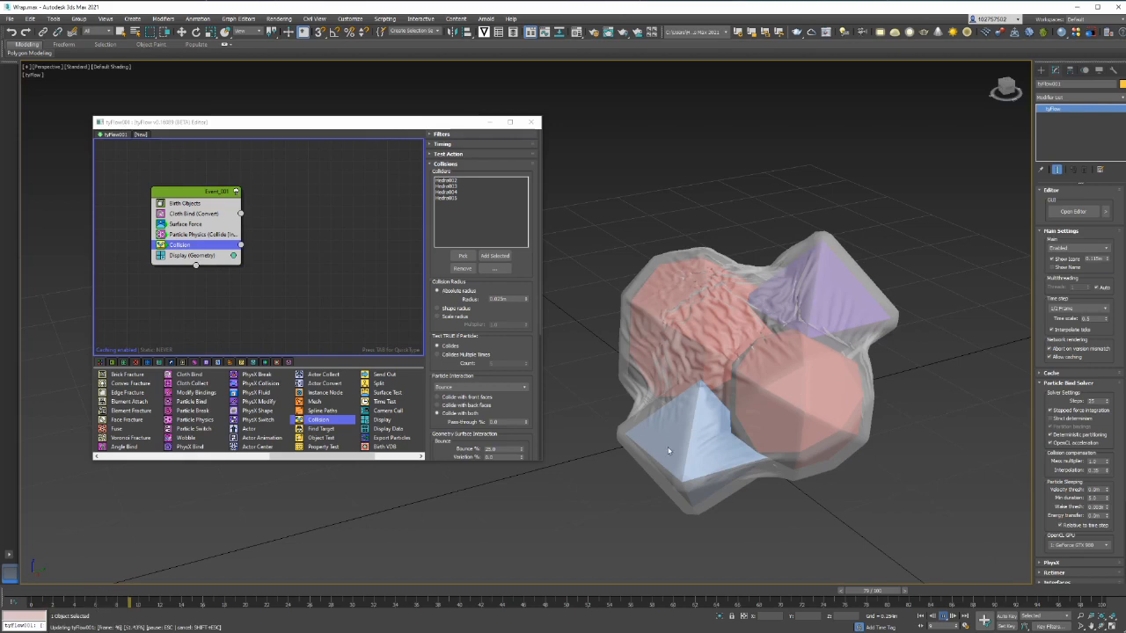
pyautogui.moveTo(258, 555)
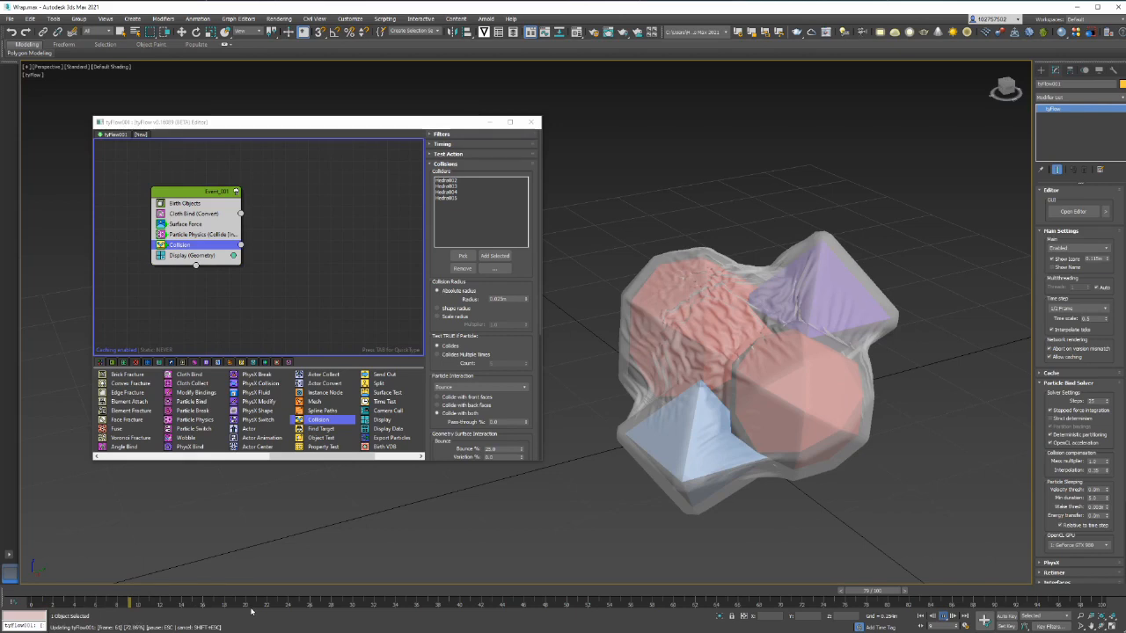
pyautogui.moveTo(235, 608)
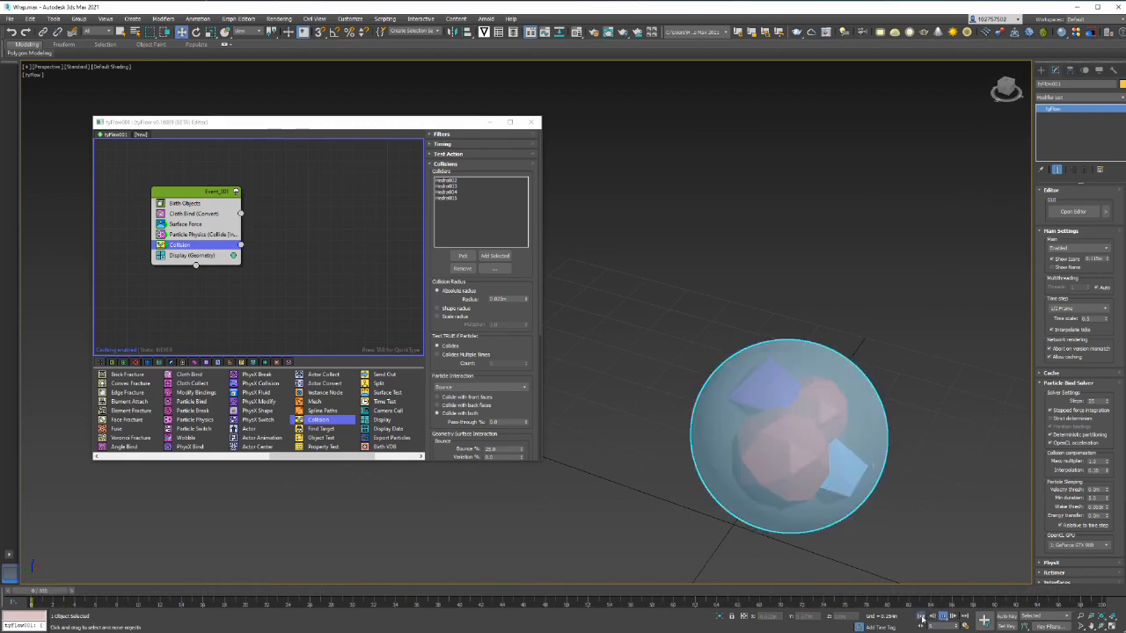
# Step: Play and stop the tyFlow cloth simulation, then scrub frames to review the tight shrink-wrap
pyautogui.click(921, 615)
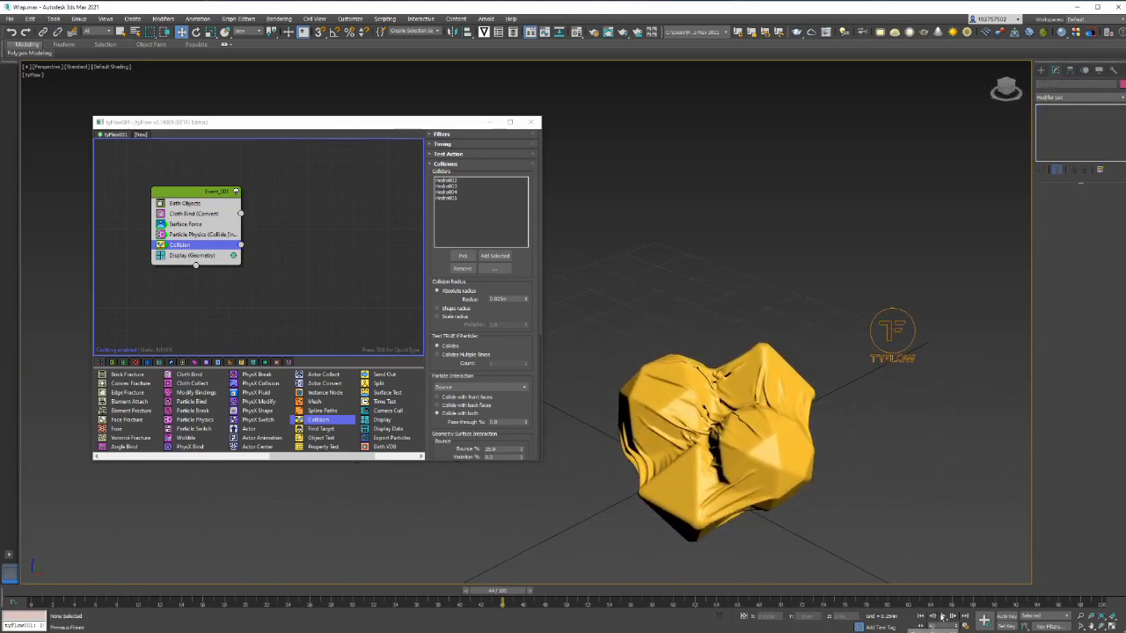
pyautogui.click(951, 616)
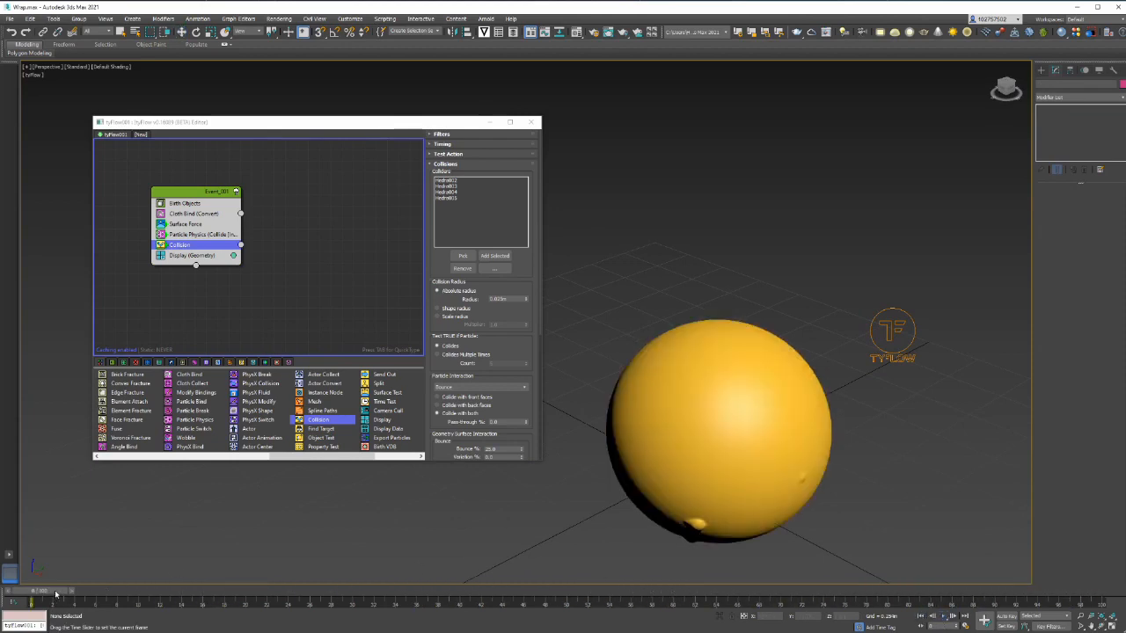
pyautogui.moveTo(53, 603); pyautogui.dragTo(203, 602)
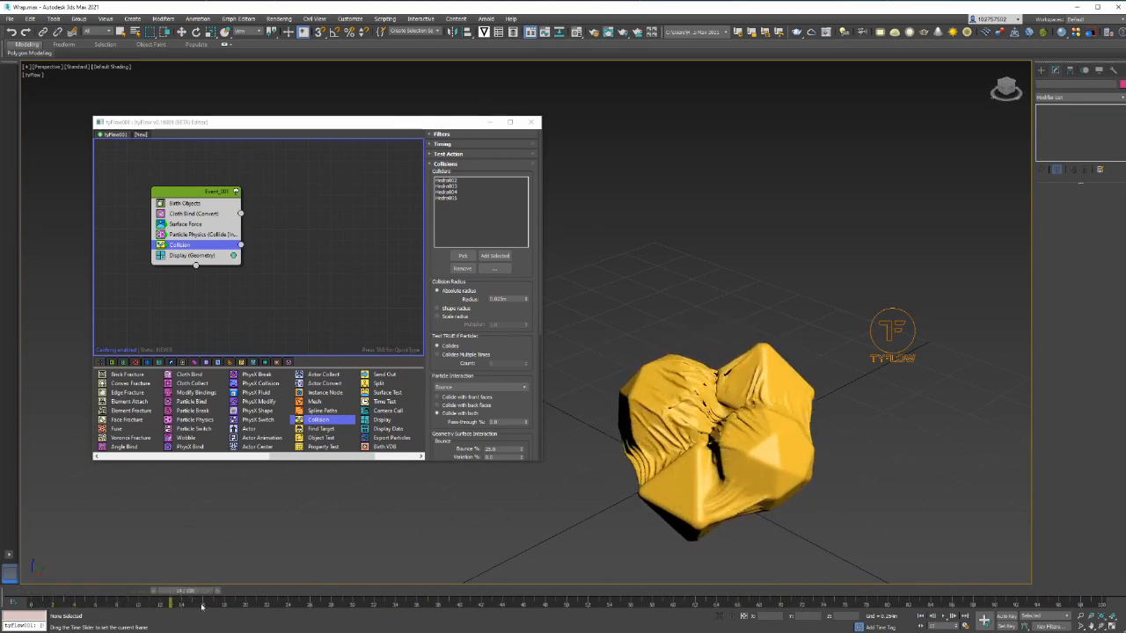